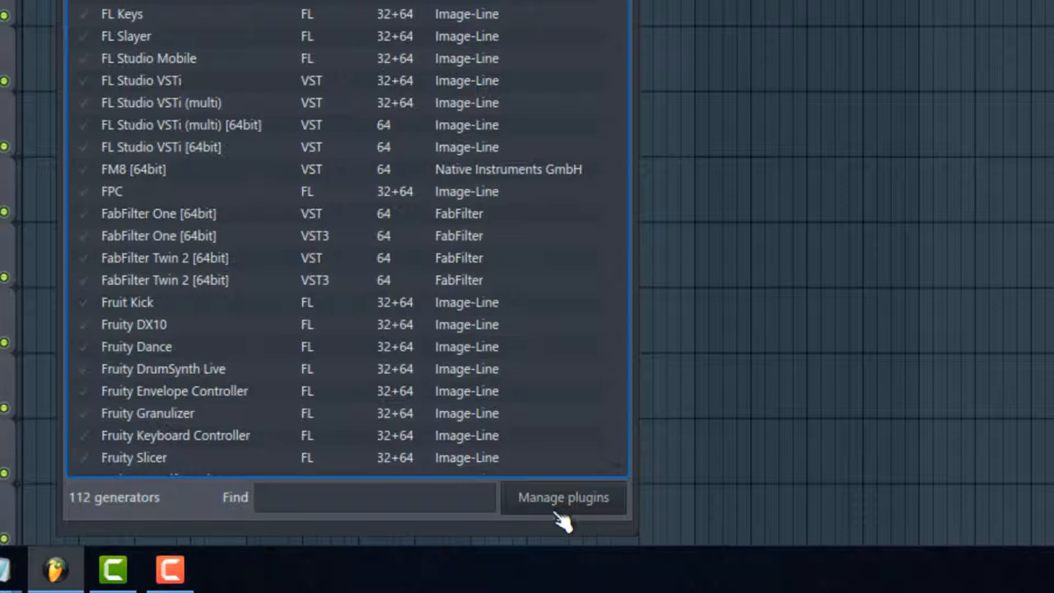
Step: Open plugin management from the installed generators list
{"action": "left_click", "coordinate": [563, 498]}
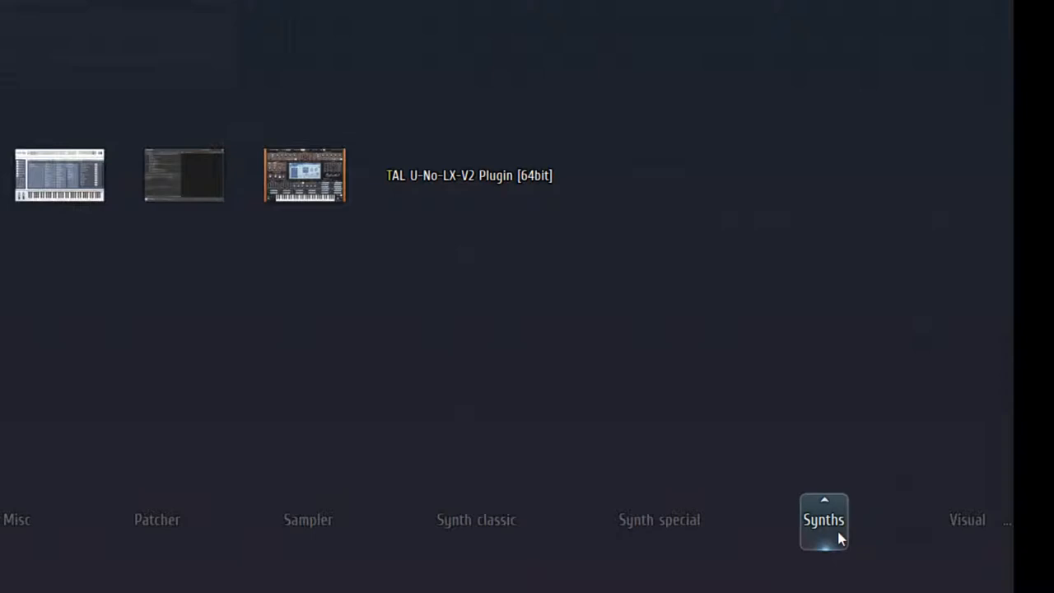
{"action": "mouse_move", "coordinate": [449, 190]}
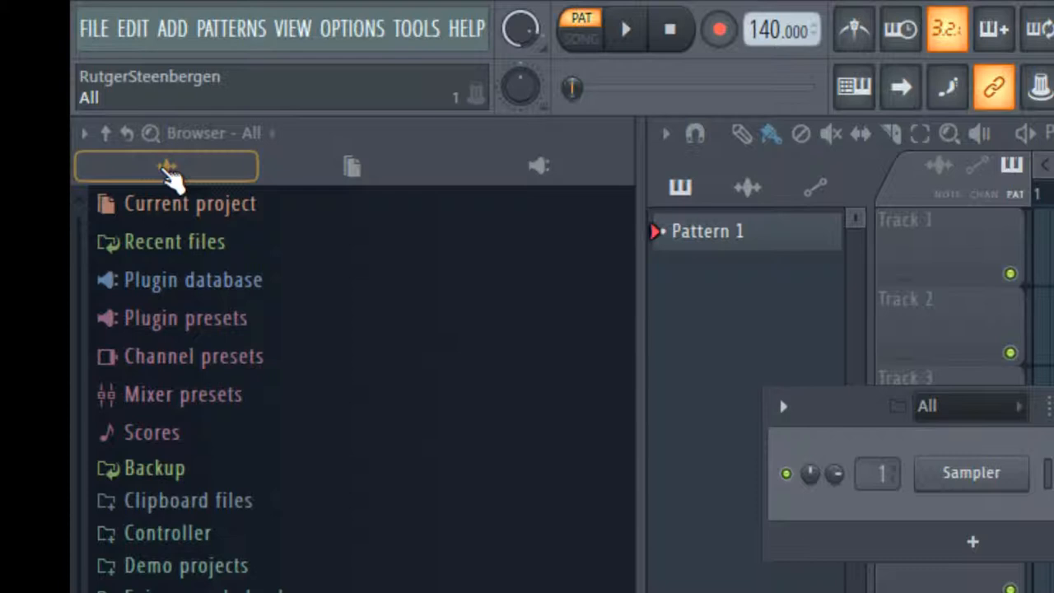
Step: Browse the plugin database's Generators to the Synths category with TAL U-No-LX-V2
{"action": "left_click", "coordinate": [193, 279]}
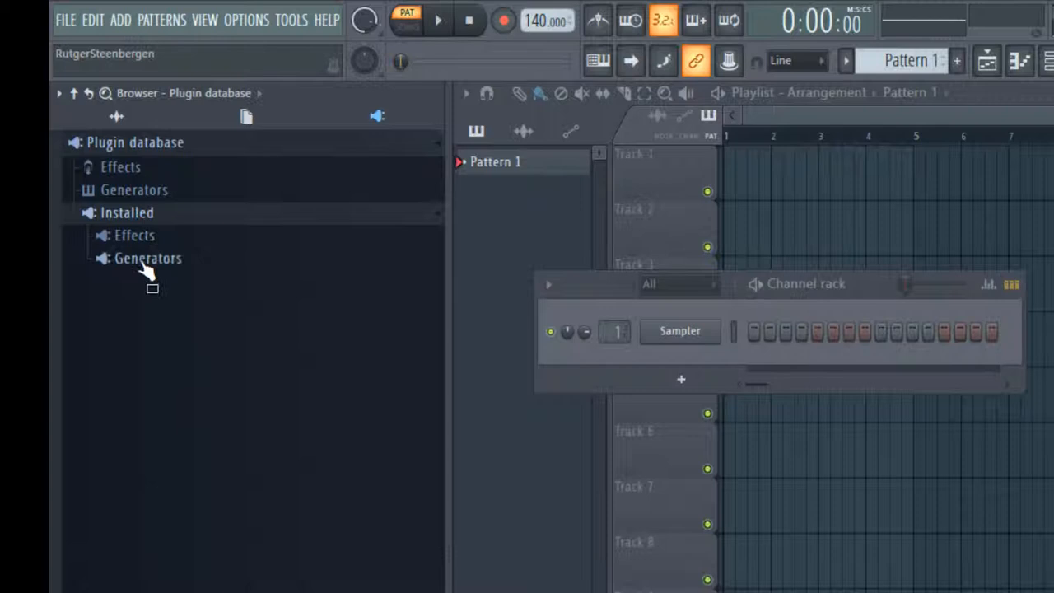
{"action": "left_click", "coordinate": [120, 166]}
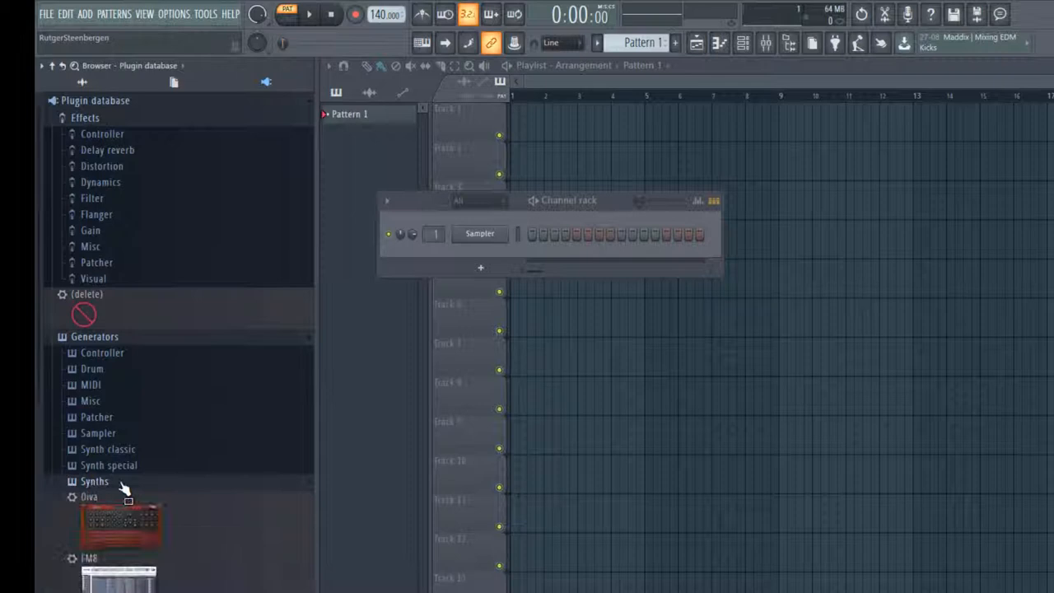
{"action": "scroll", "scroll_direction": "down", "scroll_amount": 3}
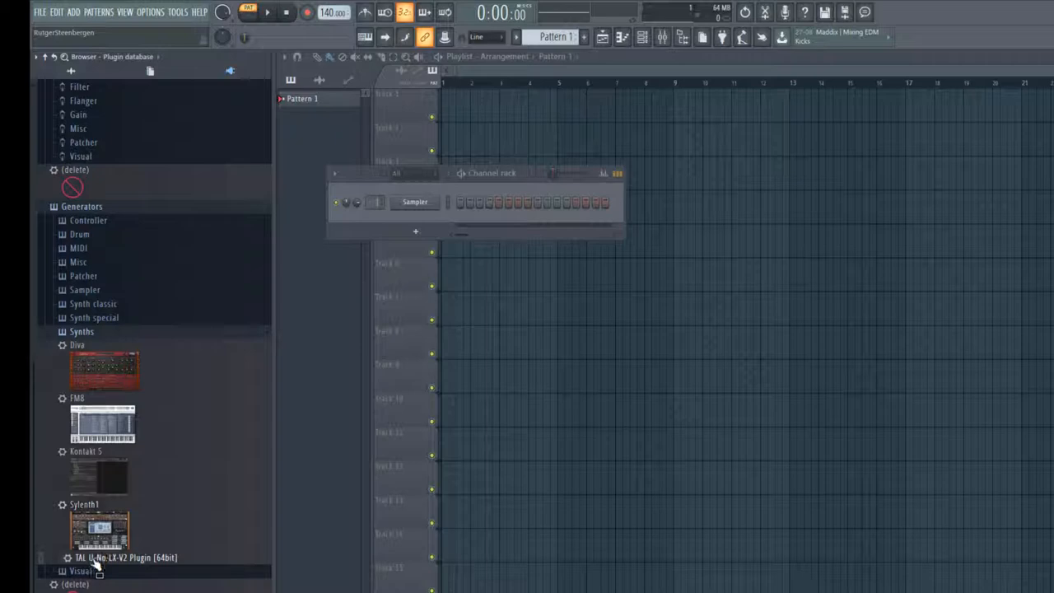
Step: Delete the thumbnail-less TAL U-No-LX-V2 favorite file from Synths
{"action": "right_click", "coordinate": [125, 557]}
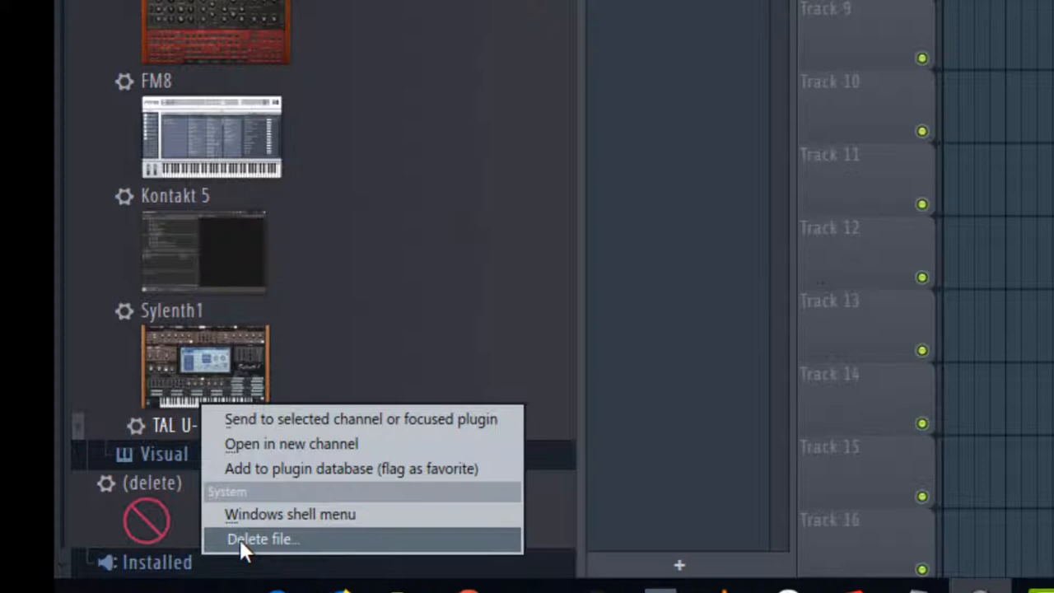
{"action": "left_click", "coordinate": [262, 539]}
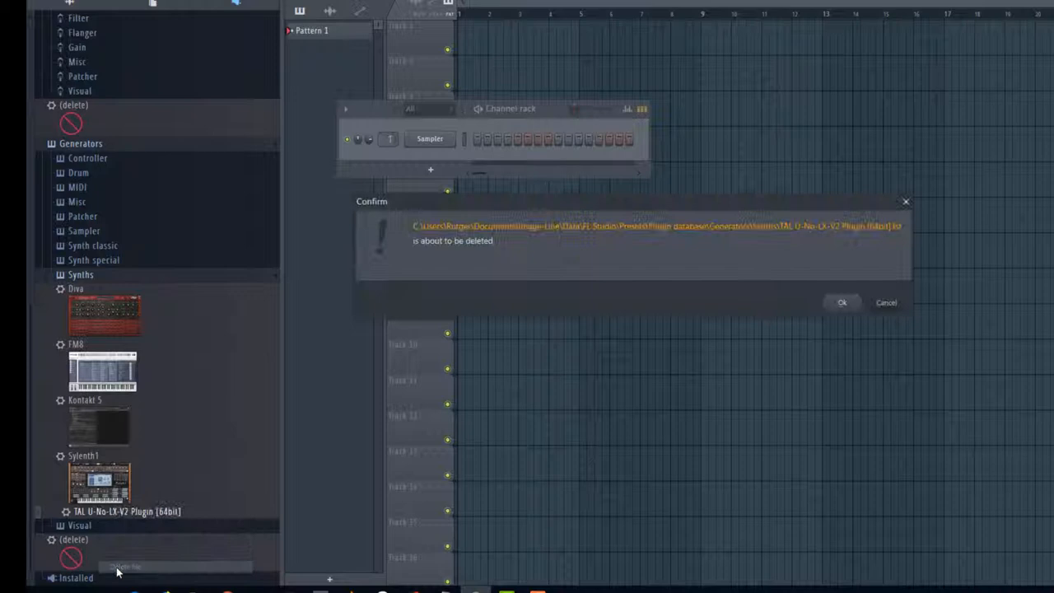
{"action": "left_click", "coordinate": [842, 302]}
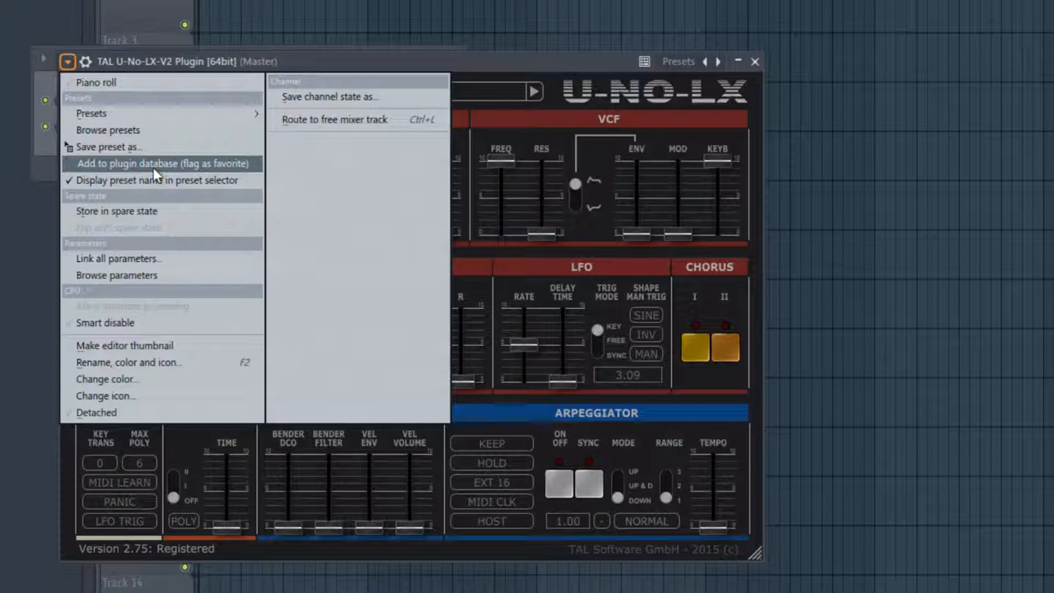
Step: Flag TAL U-No-LX-V2 as a plugin database favorite under Synths
{"action": "left_click", "coordinate": [162, 163]}
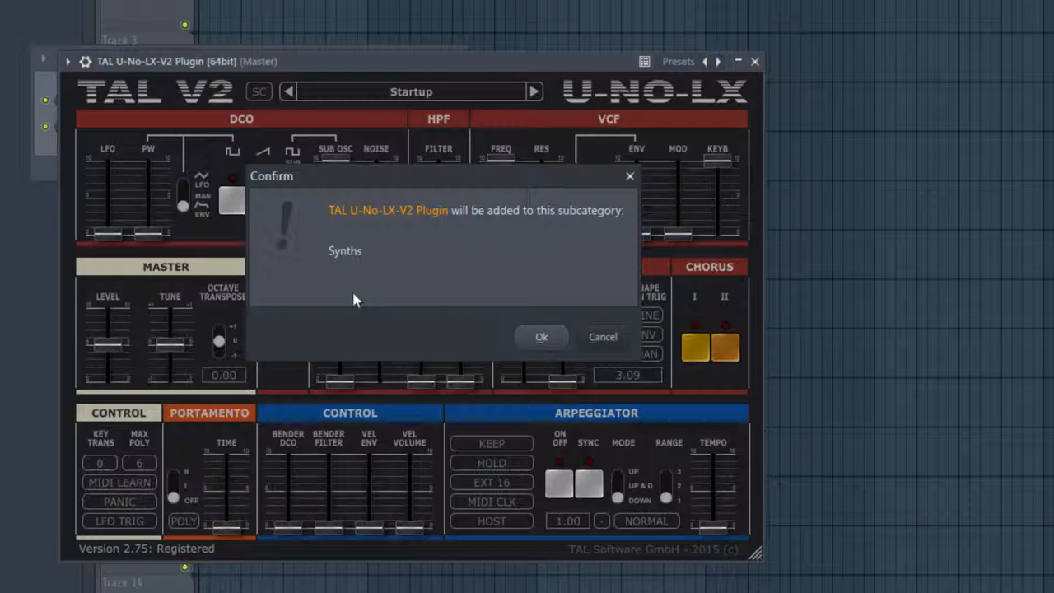
{"action": "left_click", "coordinate": [541, 336]}
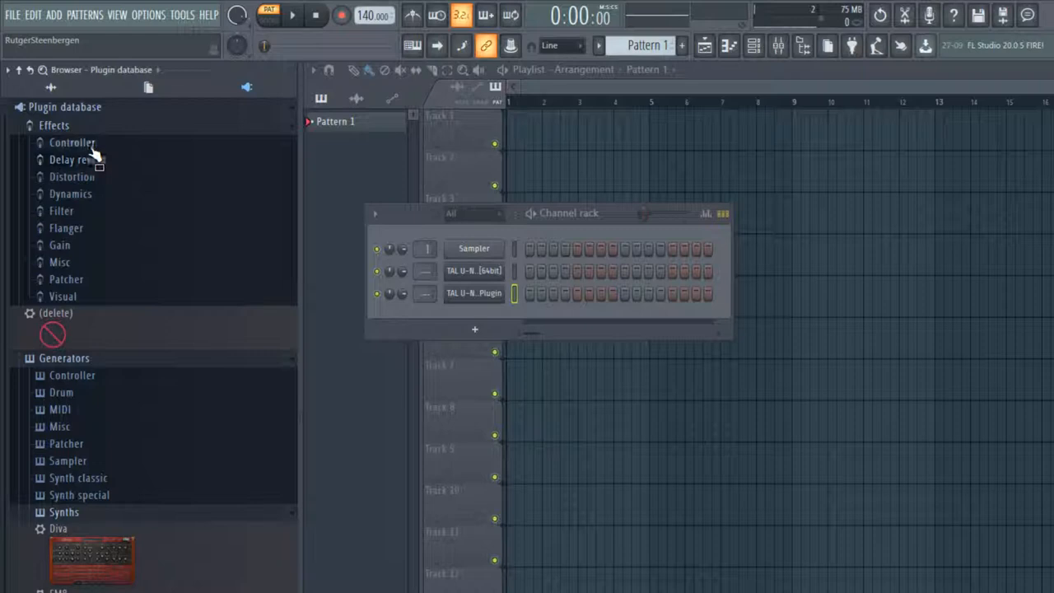
Step: Open the Effects > Dynamics folder in the plugin database
{"action": "left_click", "coordinate": [70, 193]}
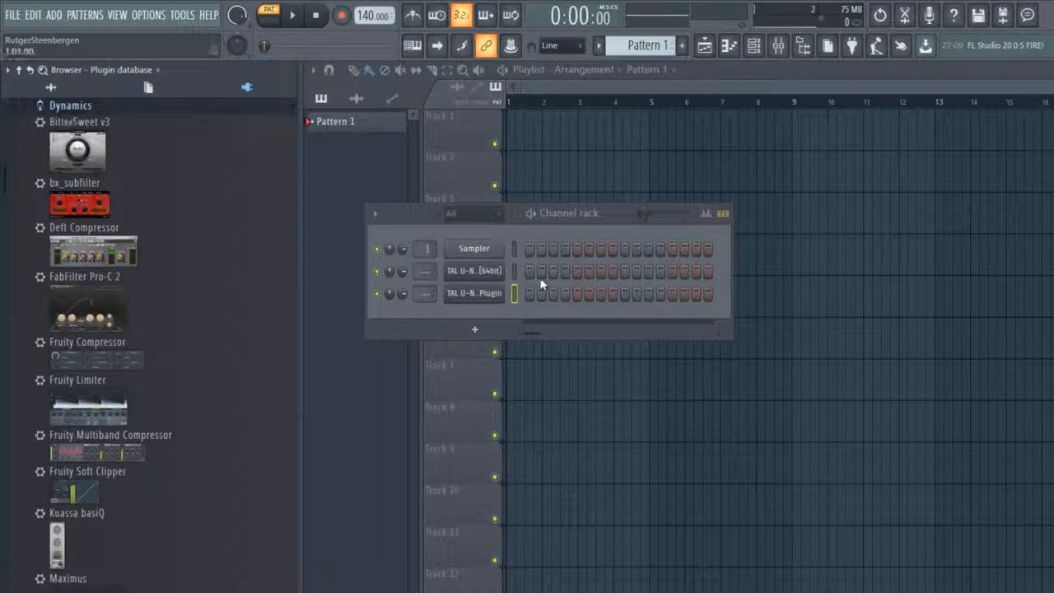